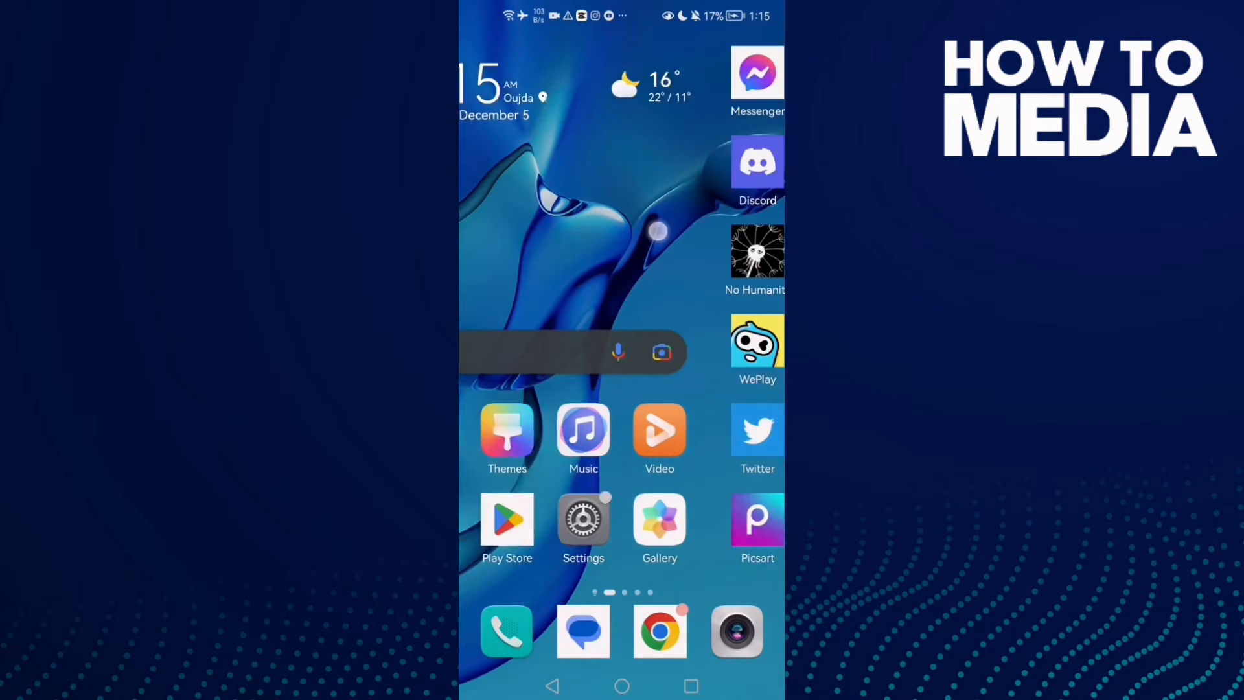
Swipe to the next home page and launch the Truecaller app.
{"action": "scroll", "scroll_direction": "left", "scroll_amount": 3}
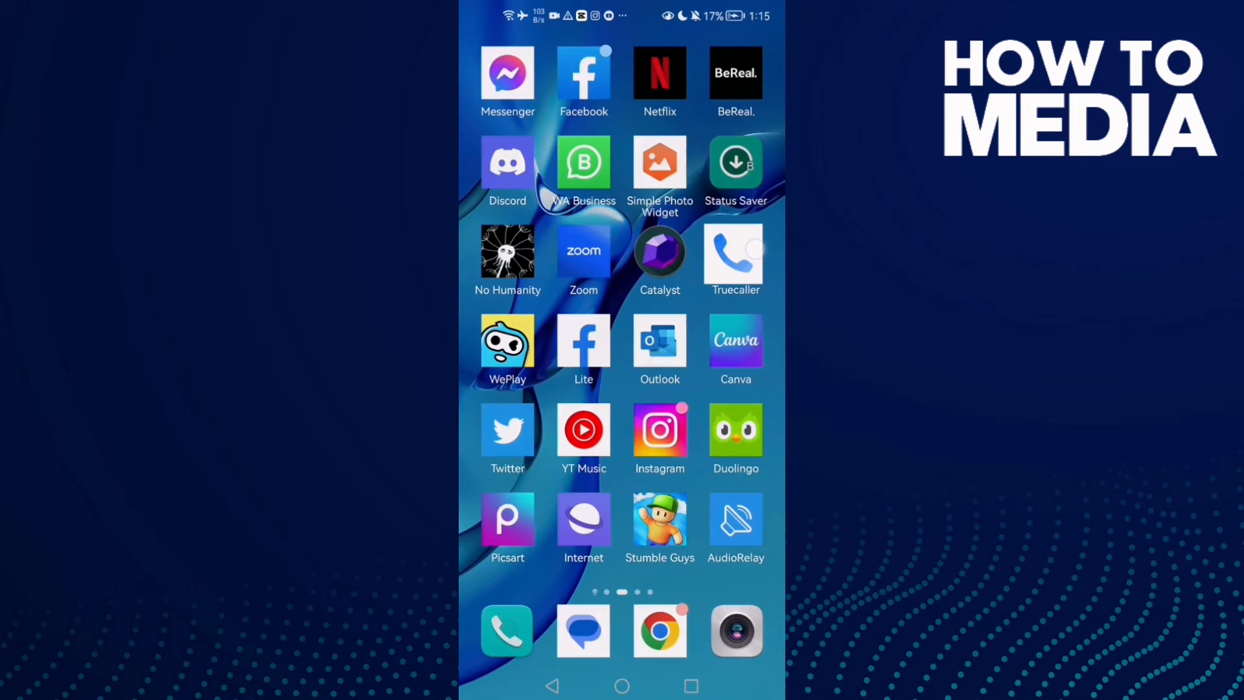
{"action": "left_click", "coordinate": [733, 251]}
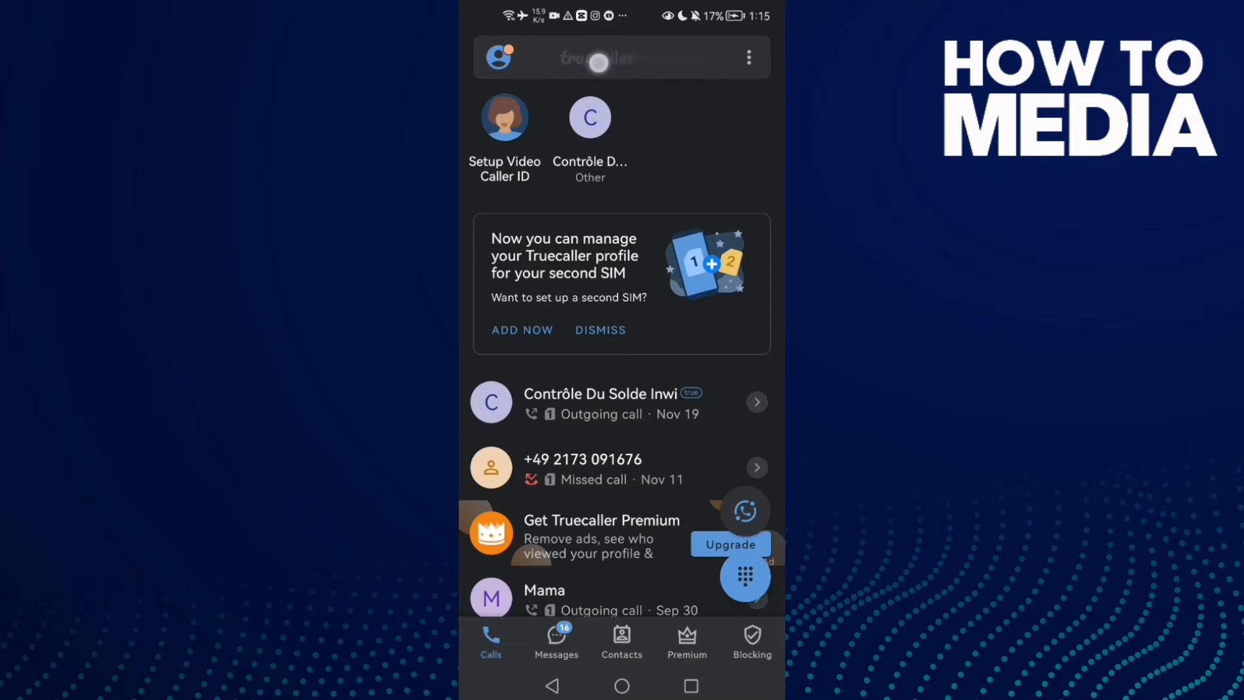
Reach Truecaller's Settings category list through the profile page's gear icon.
{"action": "left_click", "coordinate": [498, 57]}
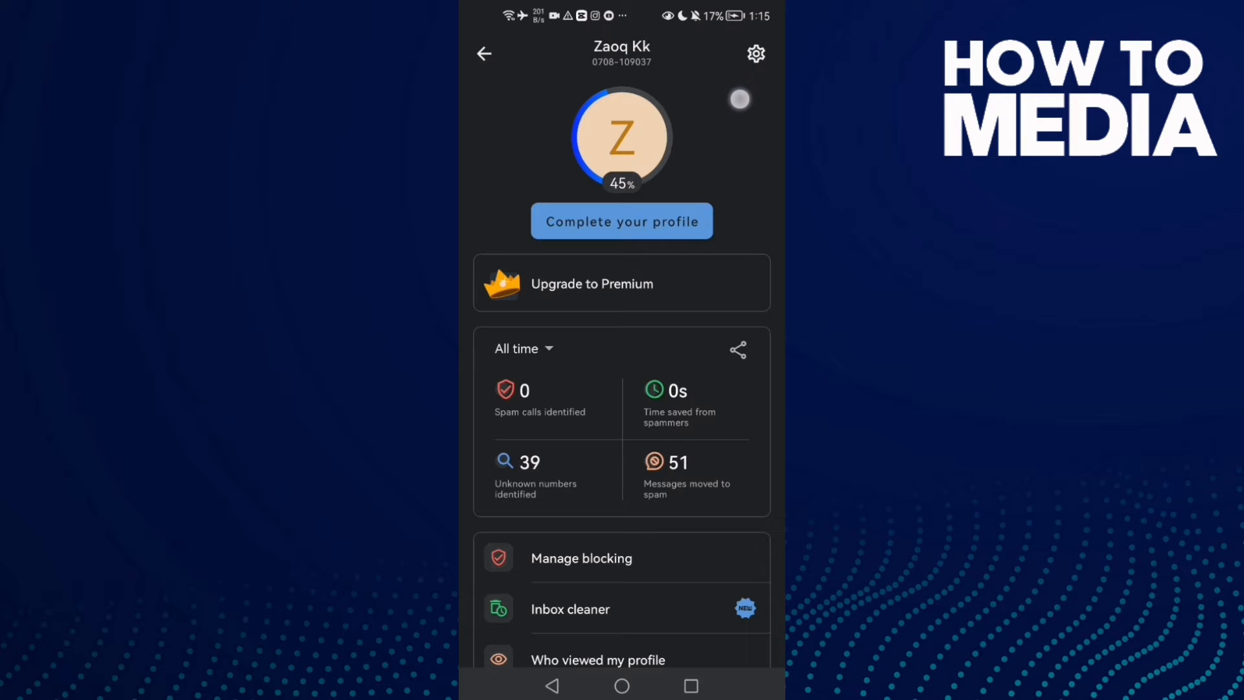
{"action": "left_click", "coordinate": [755, 53]}
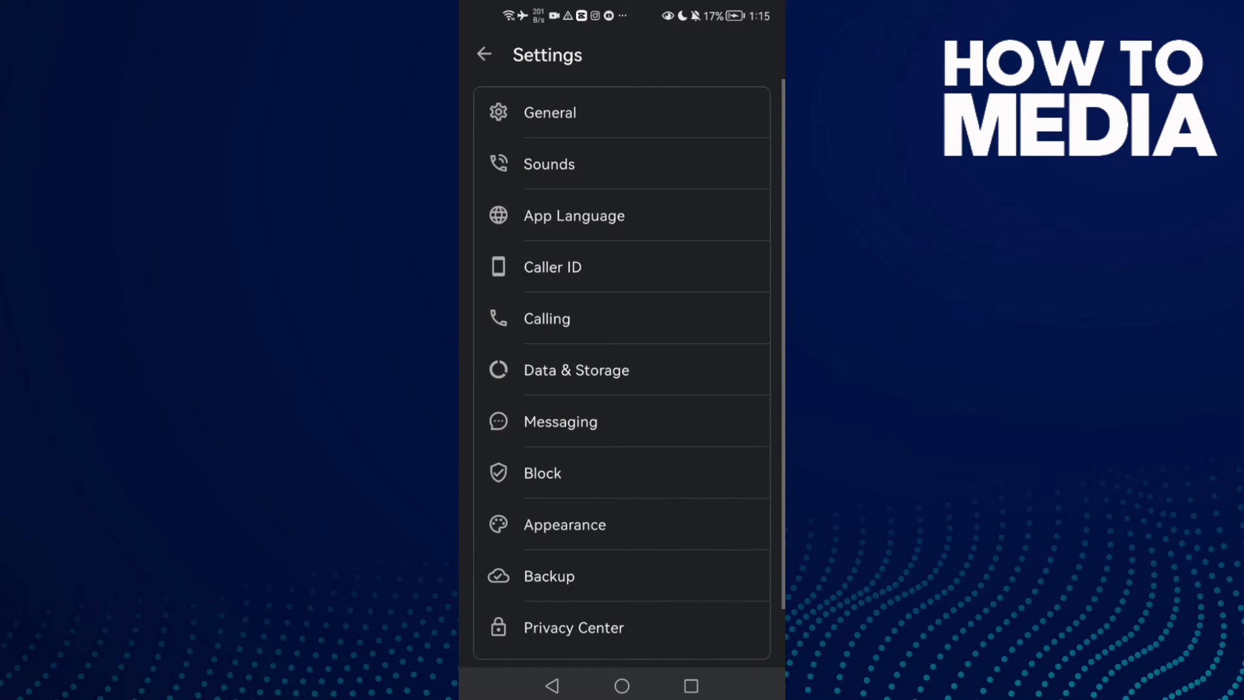
{"action": "left_click", "coordinate": [560, 421]}
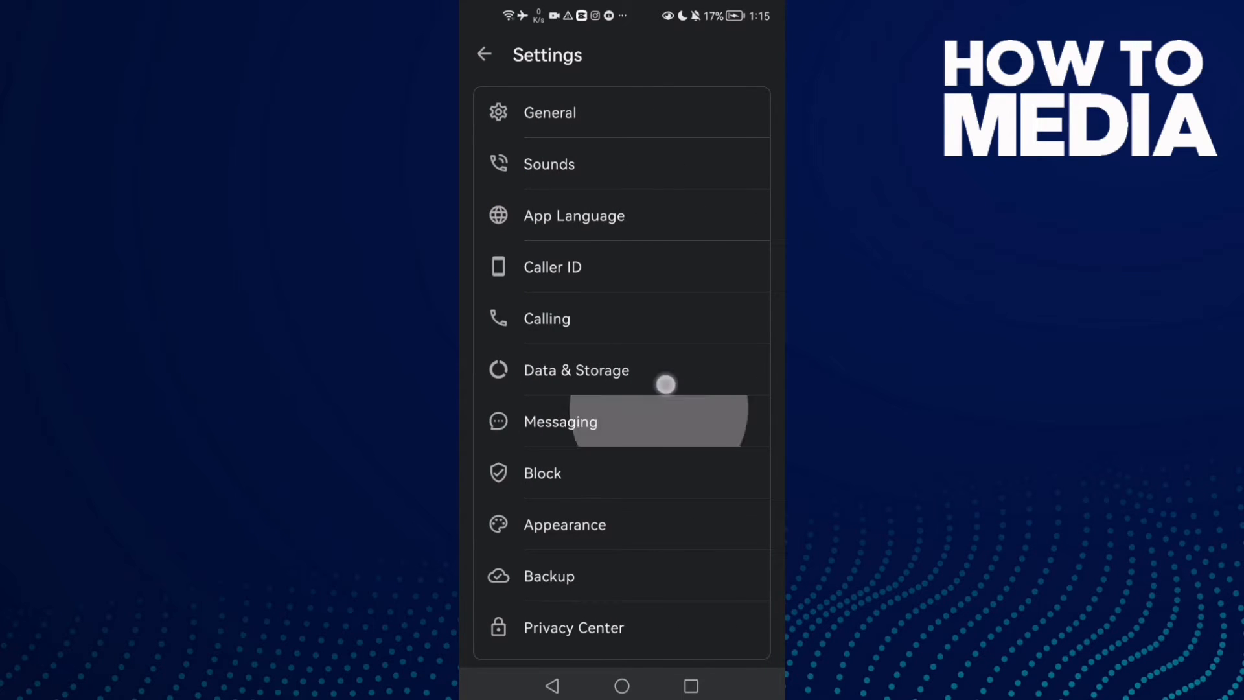
{"action": "scroll", "scroll_direction": "up", "scroll_amount": 3}
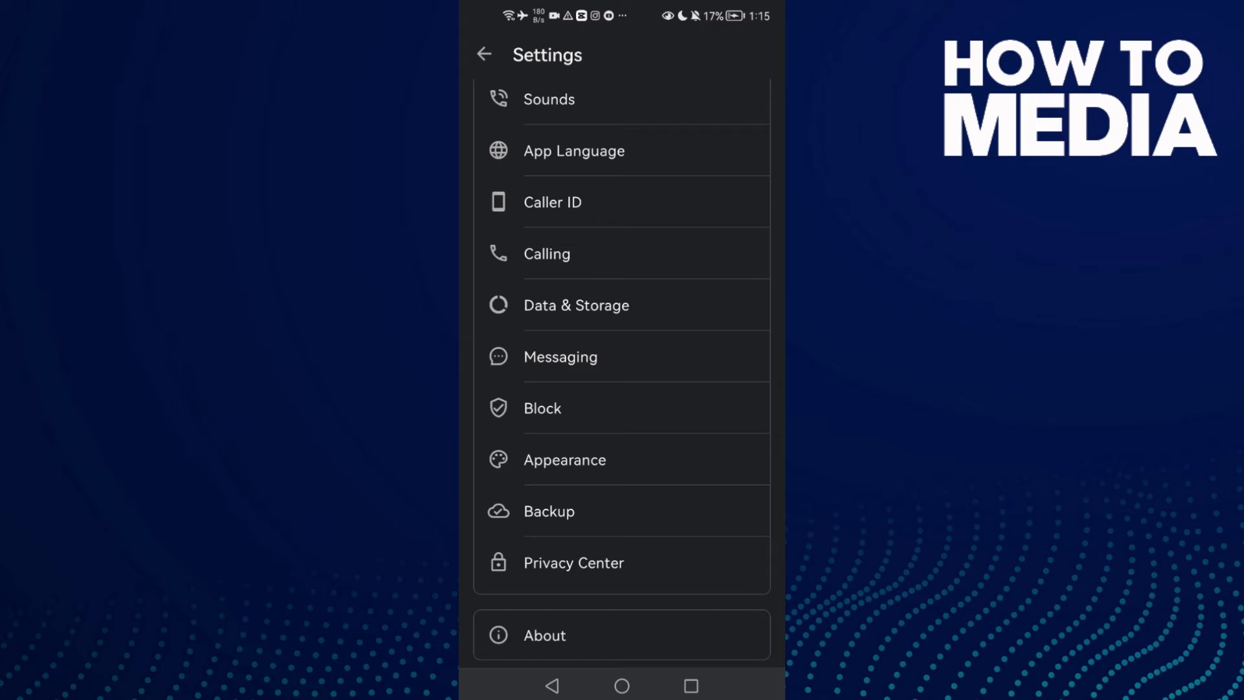
In Messaging settings, switch the Urgent Messages toggle off and then back on.
{"action": "left_click", "coordinate": [559, 357]}
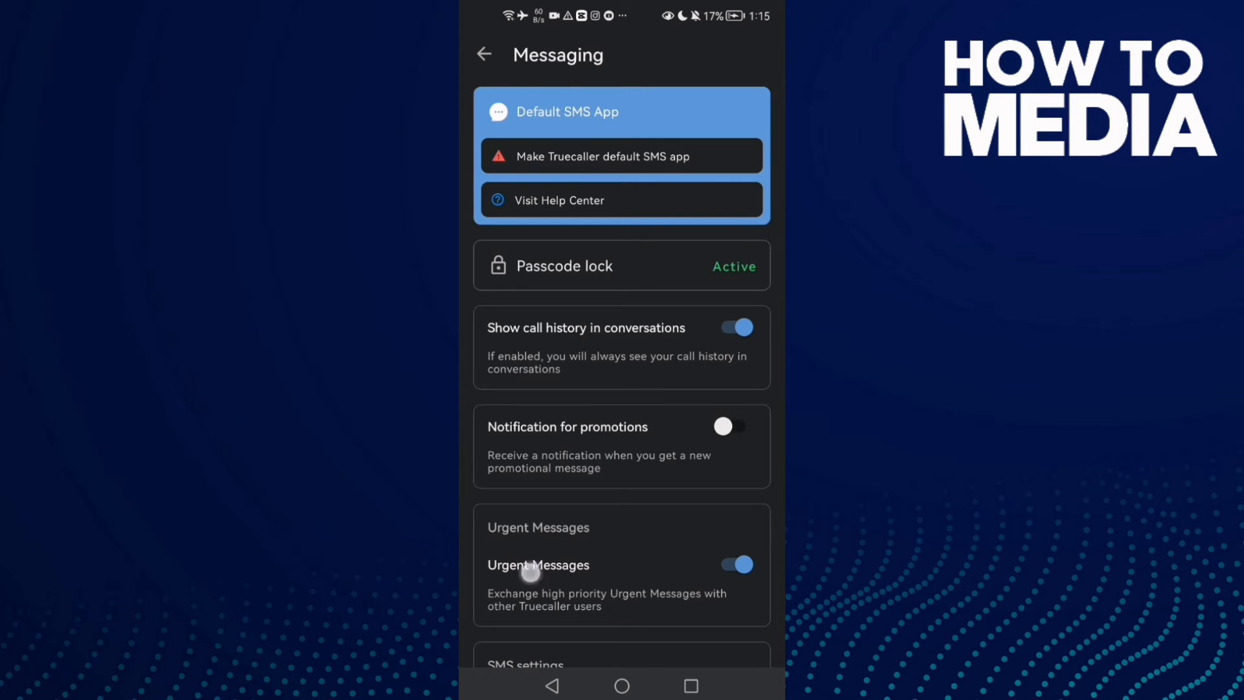
{"action": "scroll", "scroll_direction": "down", "scroll_amount": 3}
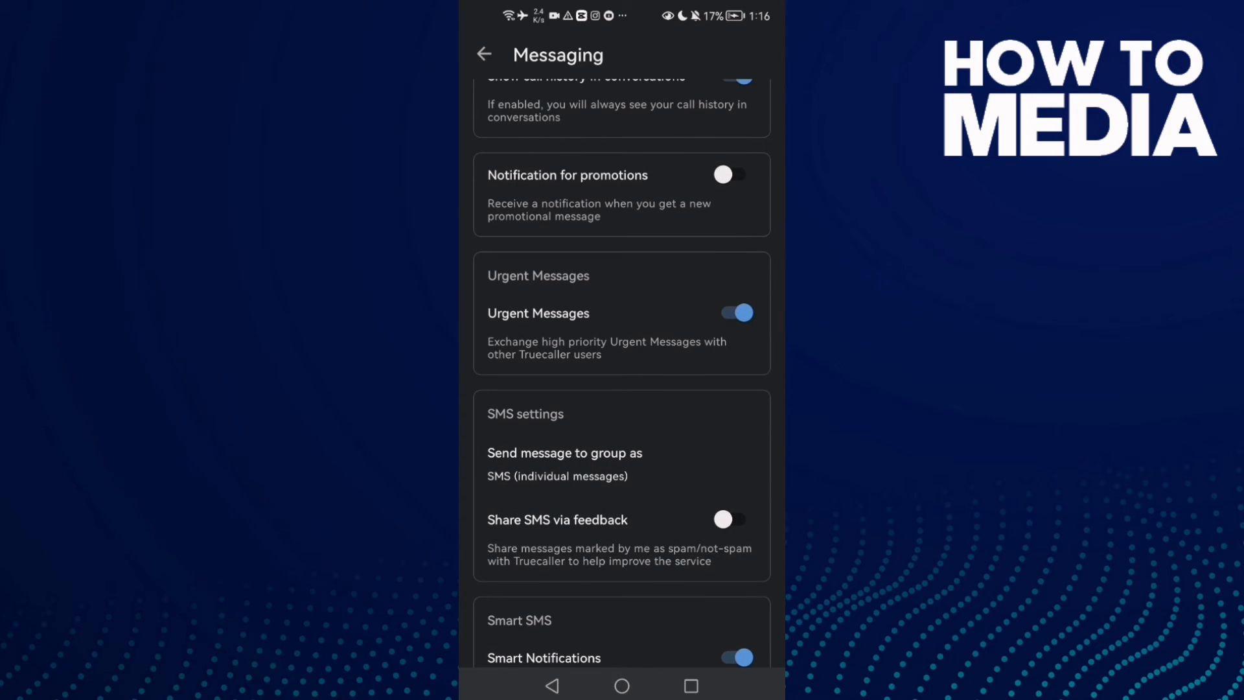
{"action": "left_click", "coordinate": [735, 313]}
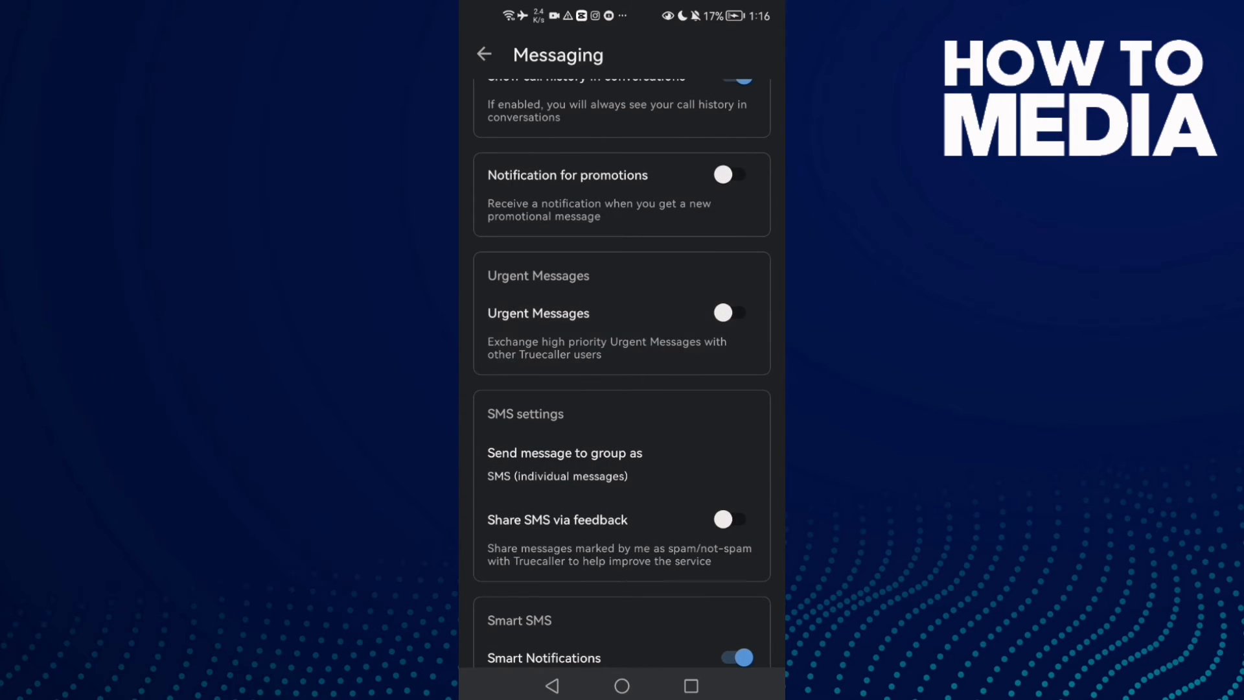
{"action": "left_click", "coordinate": [731, 312]}
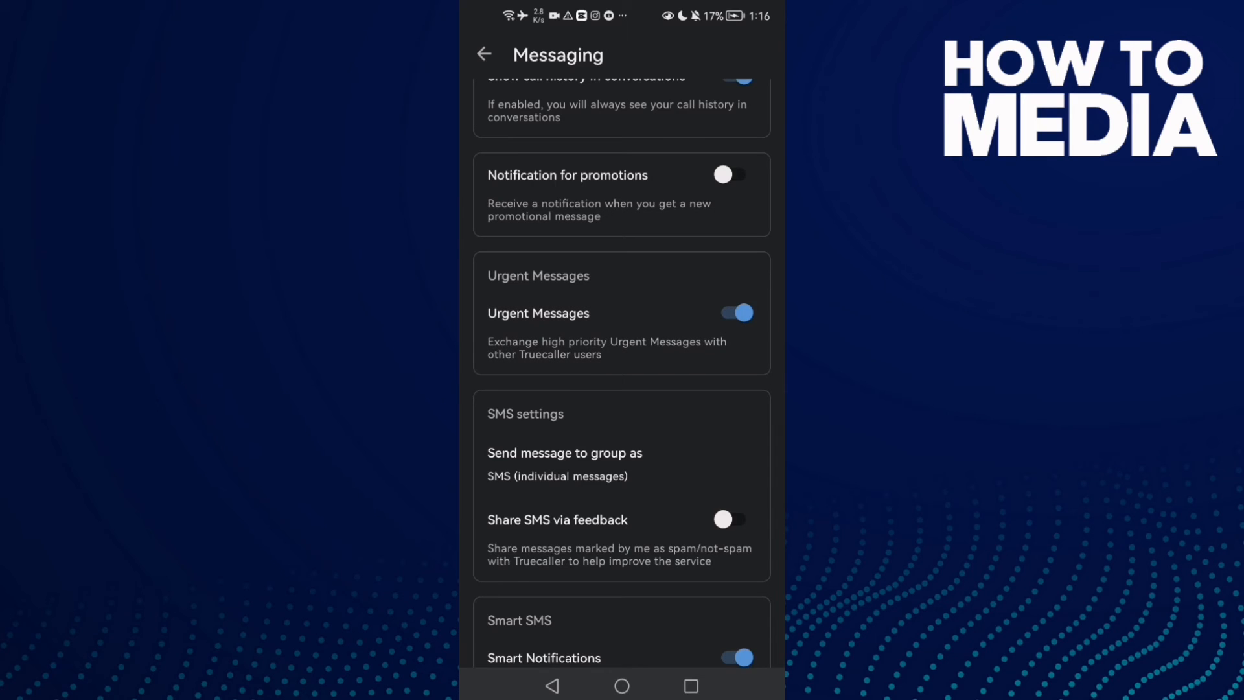
Leave Truecaller and return to the phone's home screen.
{"action": "left_click", "coordinate": [621, 685]}
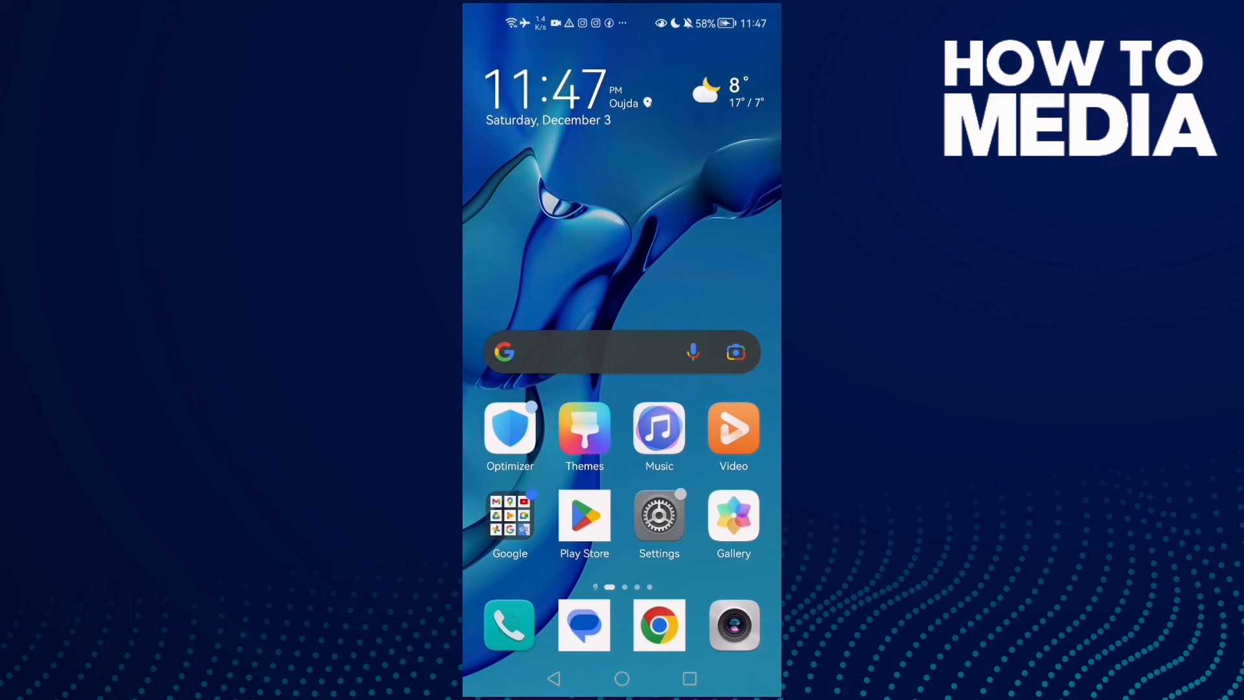
{"action": "left_click", "coordinate": [223, 566]}
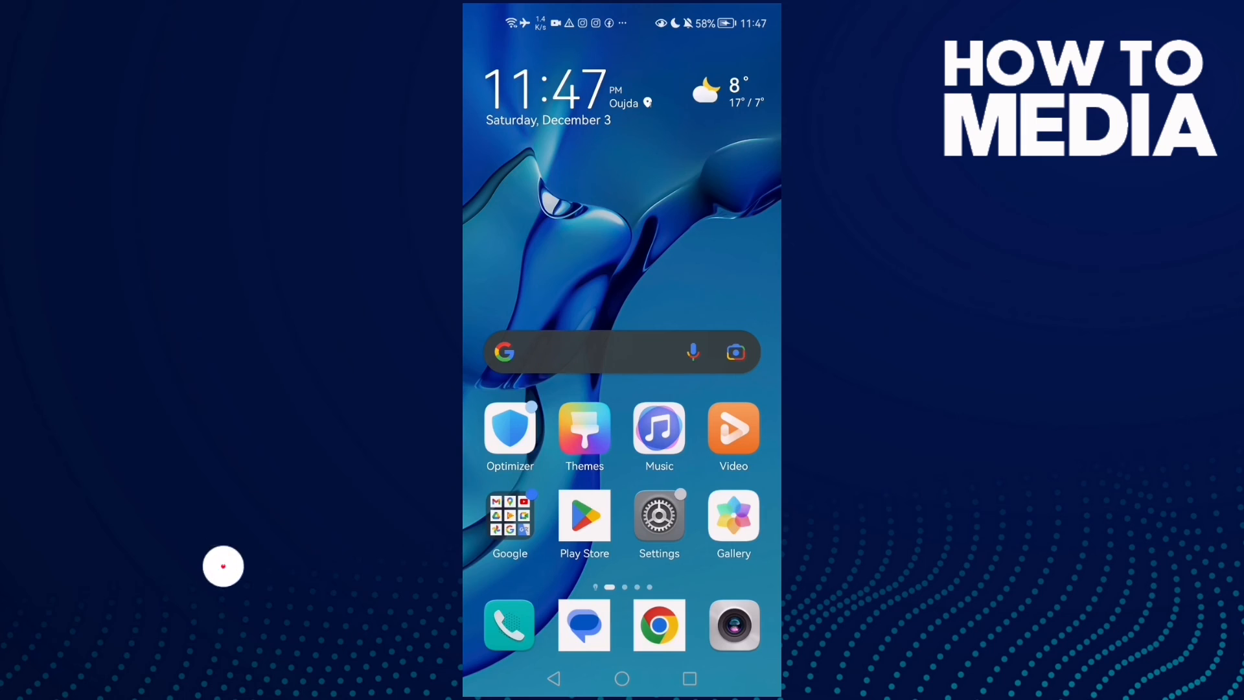